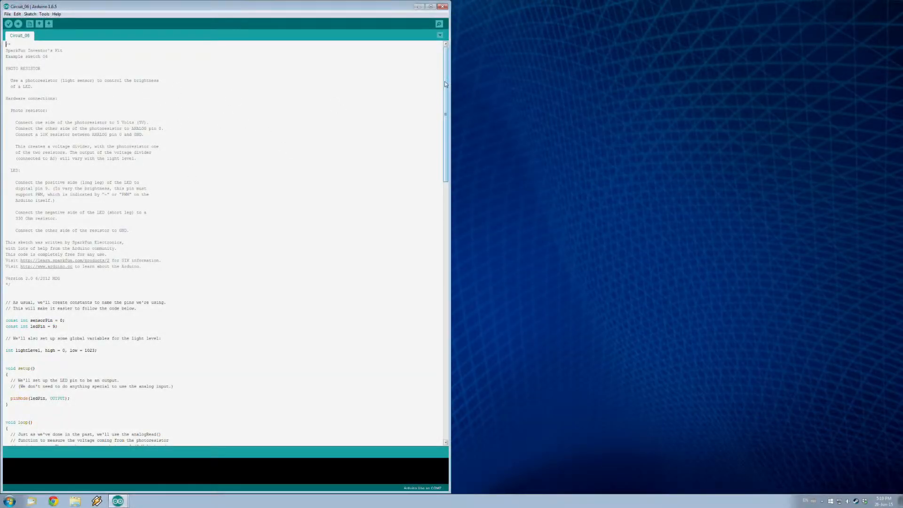
- Review the sensorPin and ledPin constants and the pinMode line in setup
scroll(down, 3)
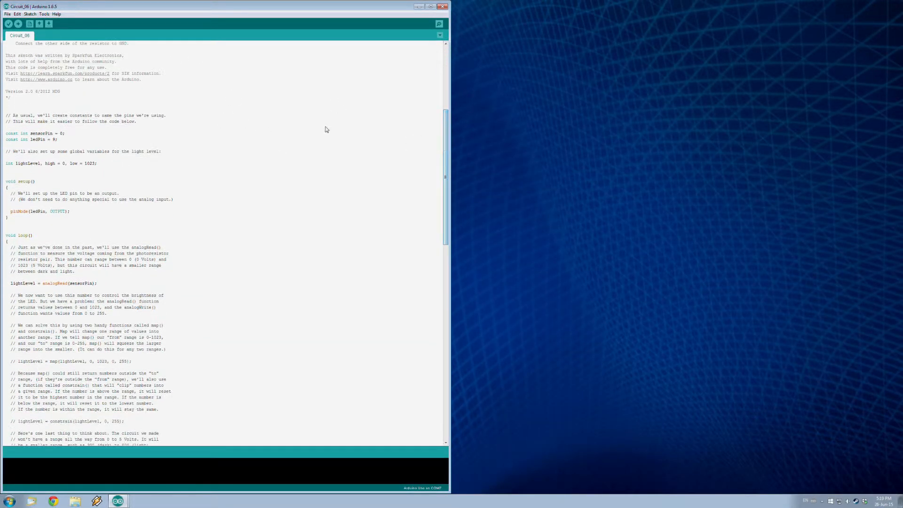
drag(5, 133, 60, 139)
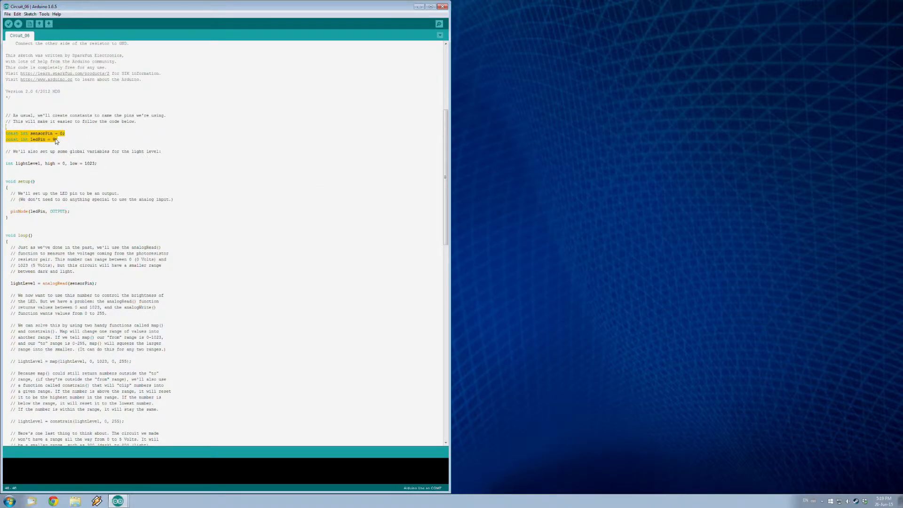
click(92, 157)
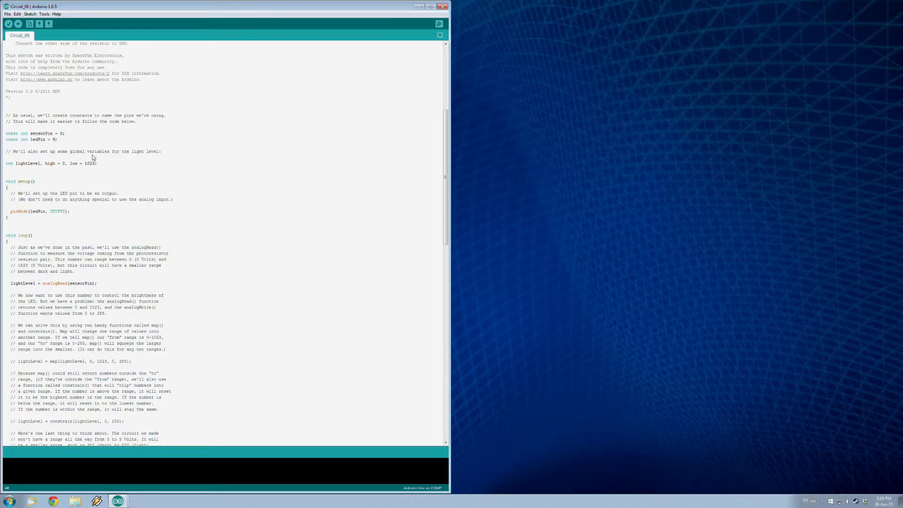
mouse_move(121, 163)
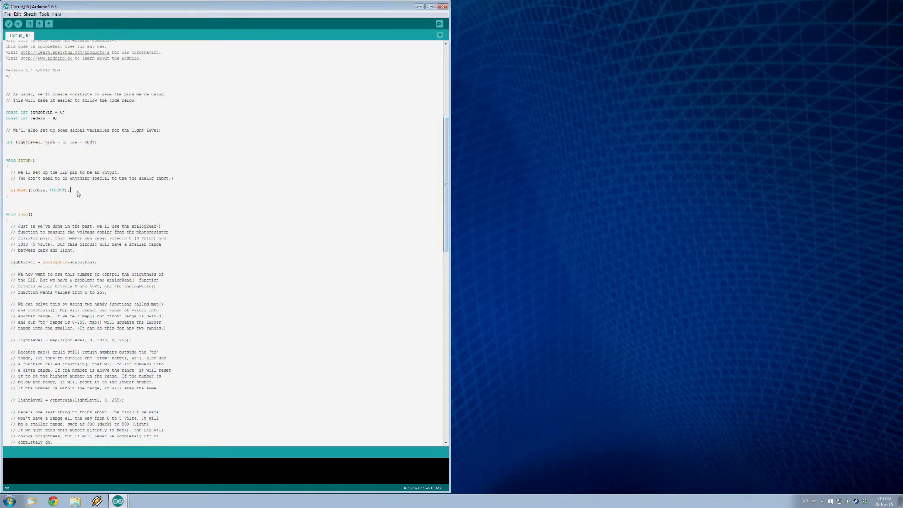
triple_click(37, 189)
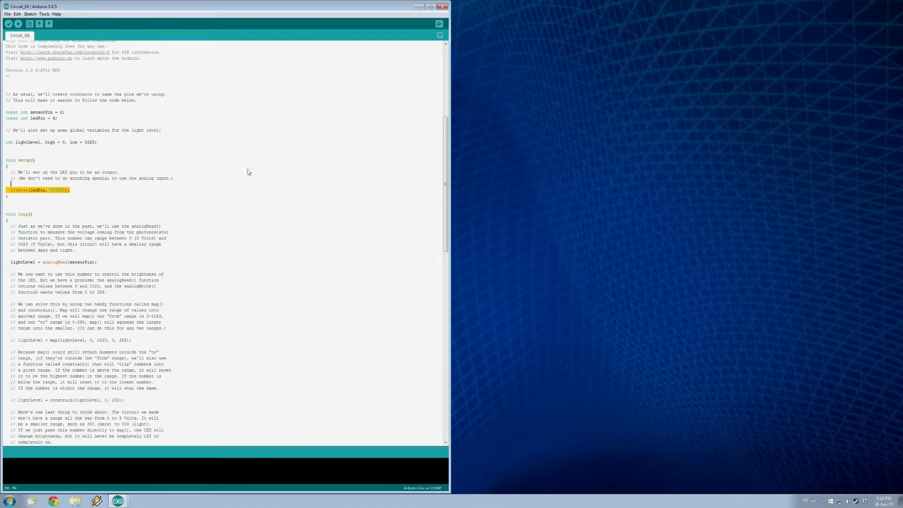
- Review the analogWrite line inside the loop function
scroll(down, 3)
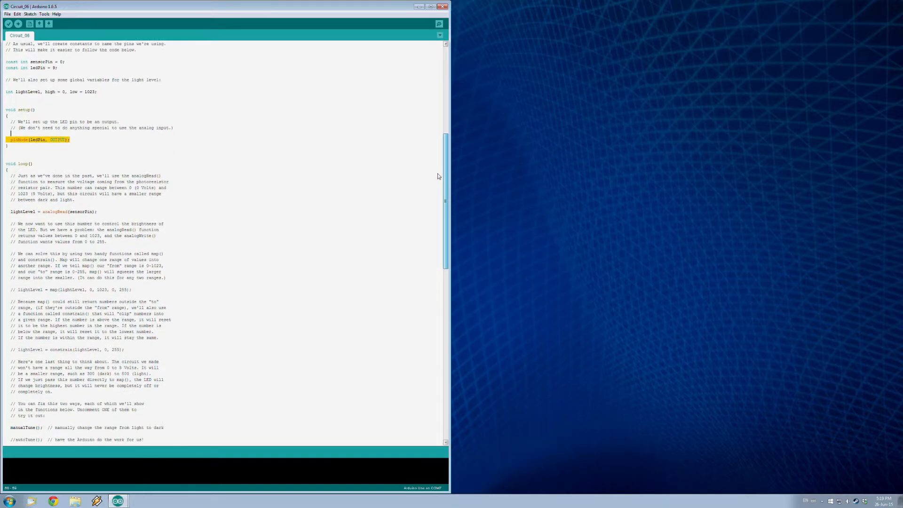
scroll(down, 3)
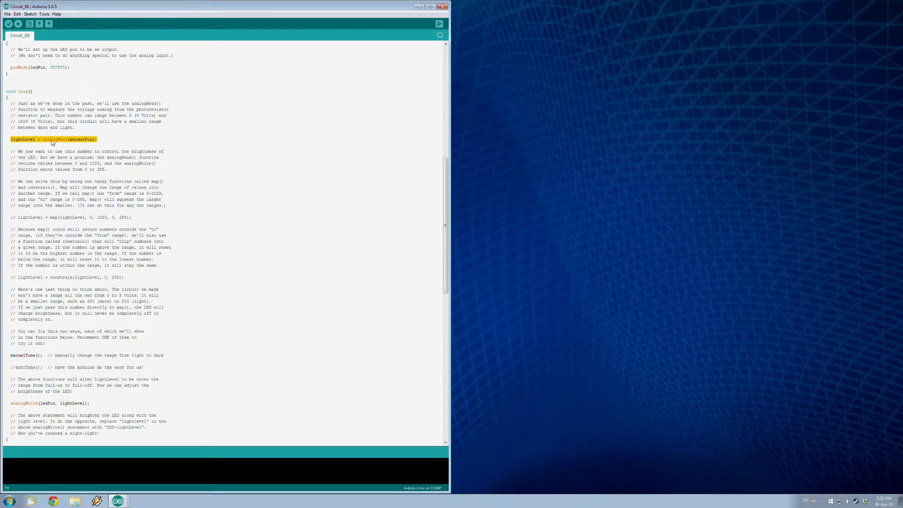
mouse_move(75, 146)
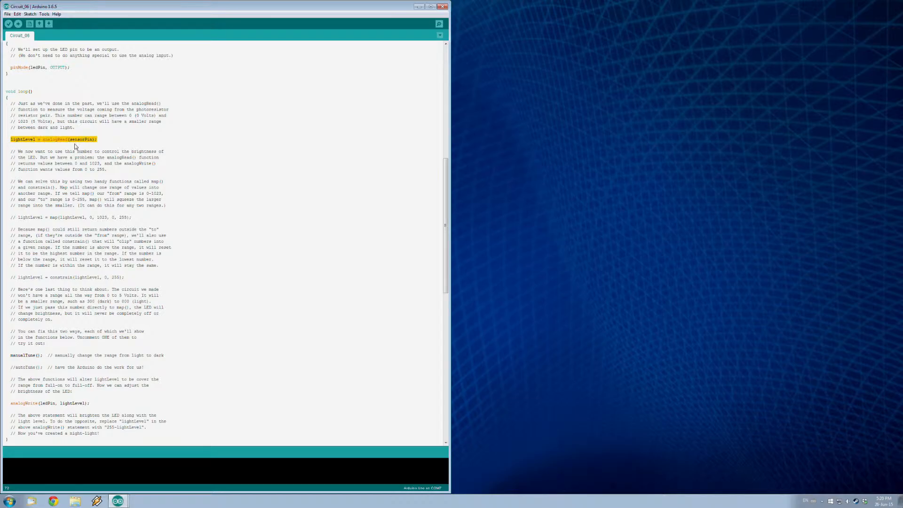
scroll(down, 3)
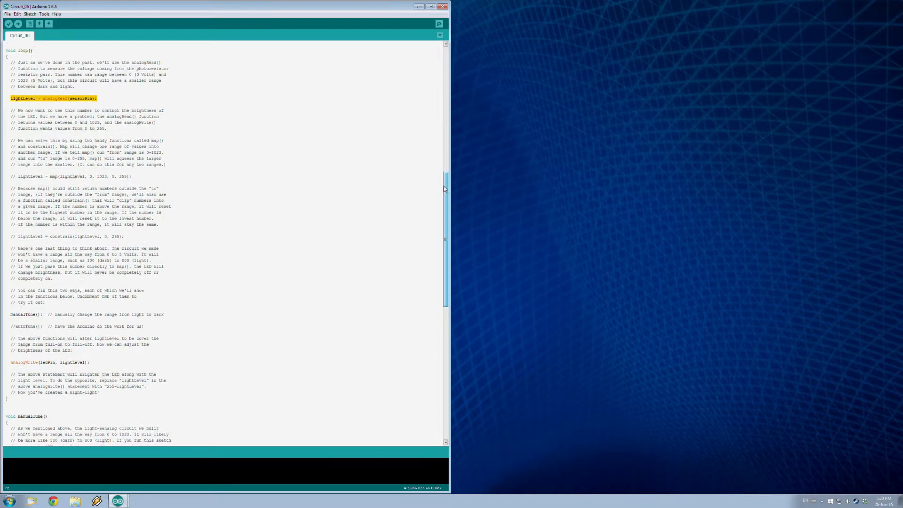
scroll(down, 3)
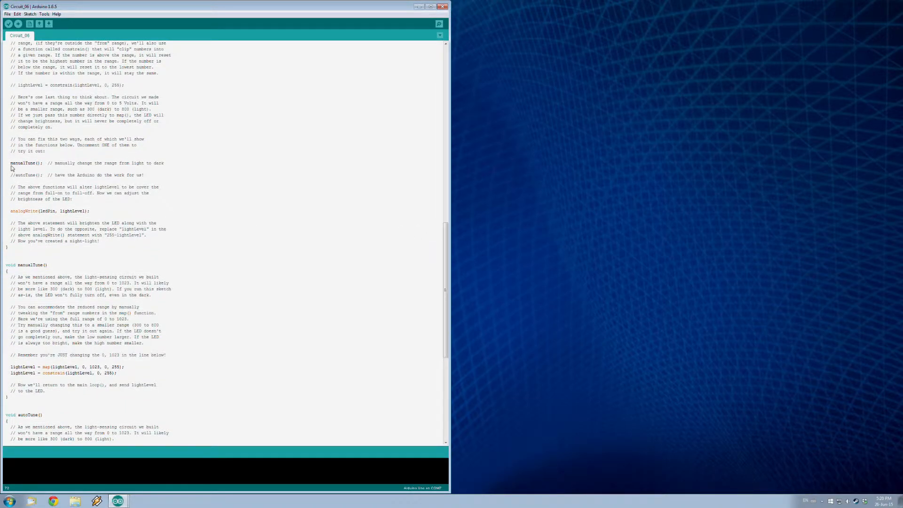
drag(11, 163, 95, 175)
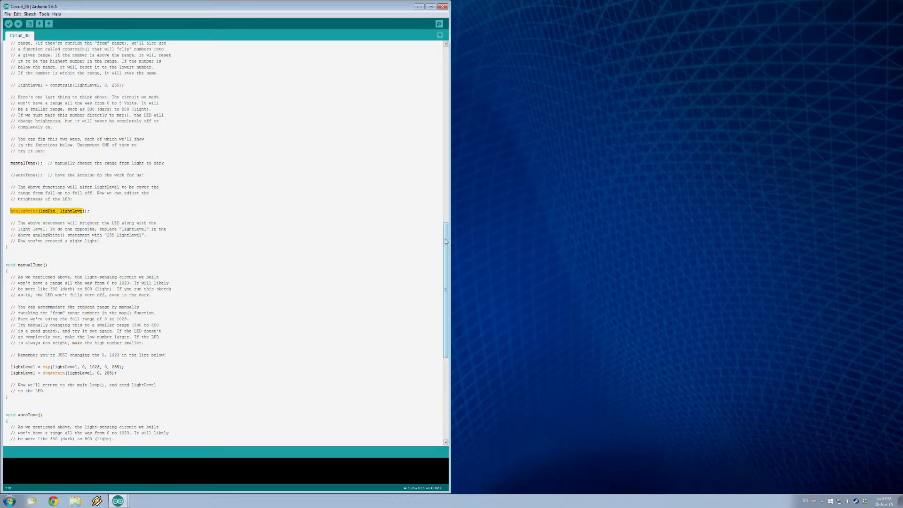
- Review the manualTune helper function at the end of the sketch
scroll(down, 3)
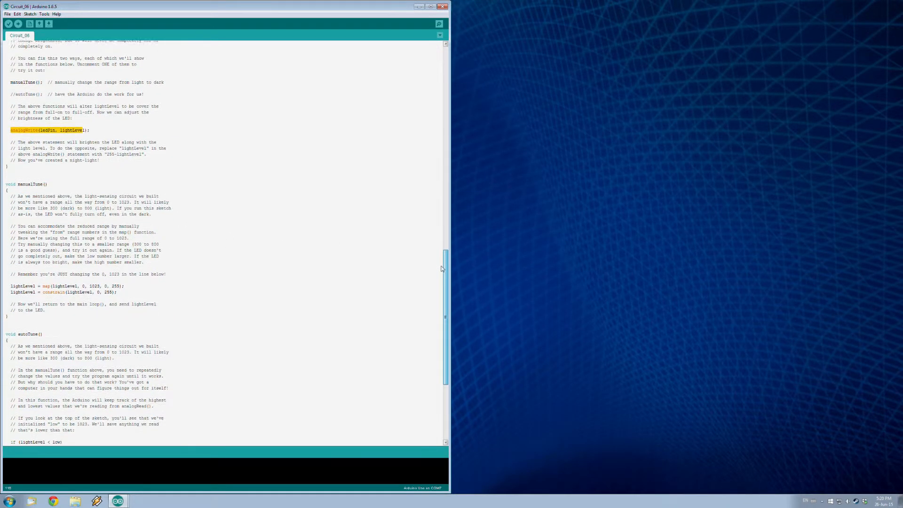
scroll(down, 3)
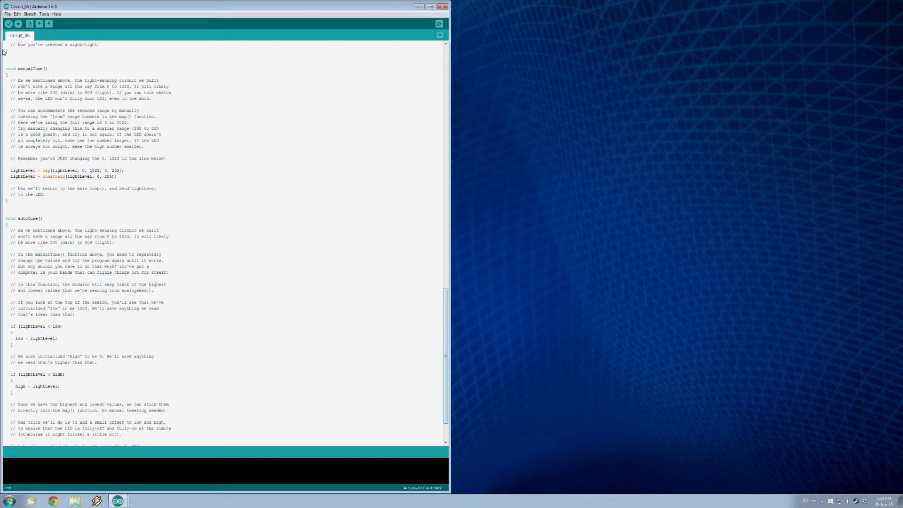
double_click(30, 68)
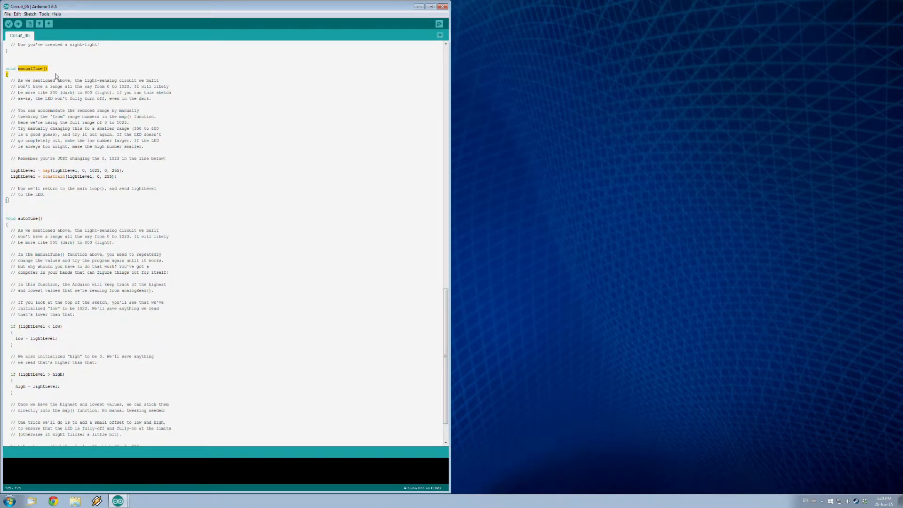
mouse_move(16, 169)
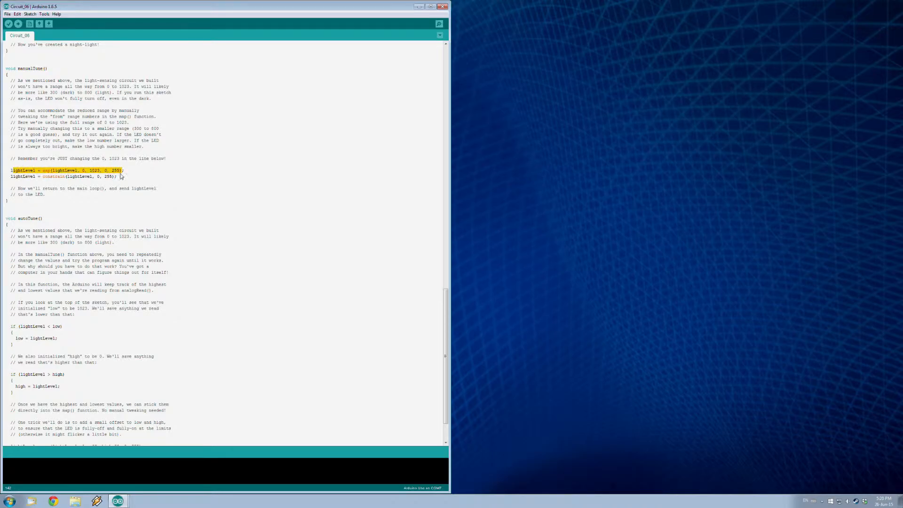
mouse_move(125, 188)
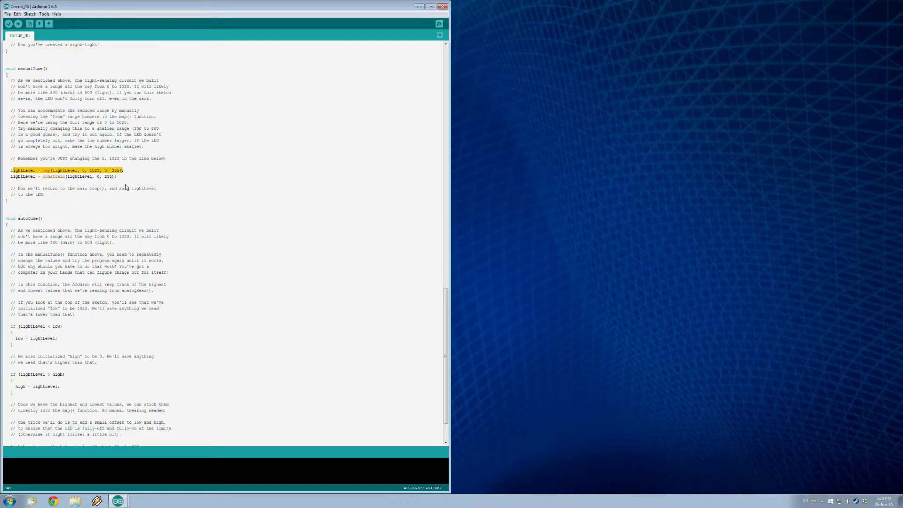
mouse_move(82, 183)
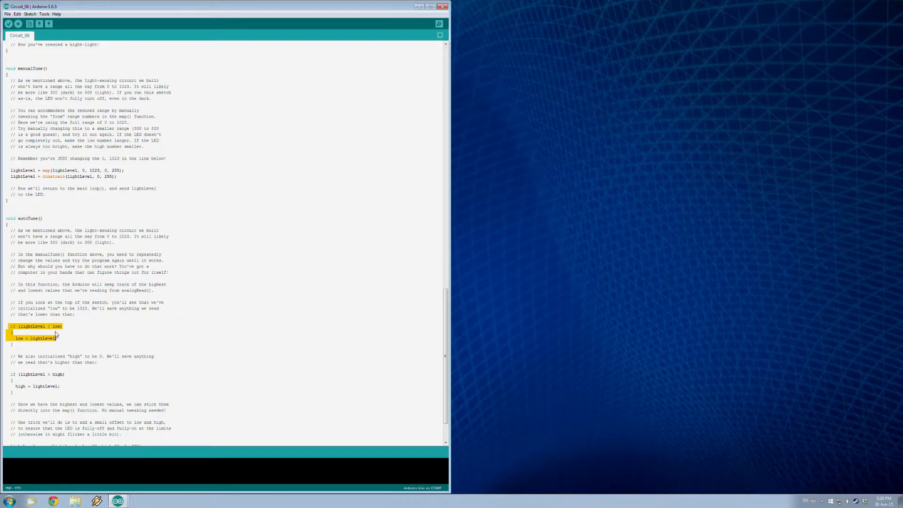
scroll(down, 3)
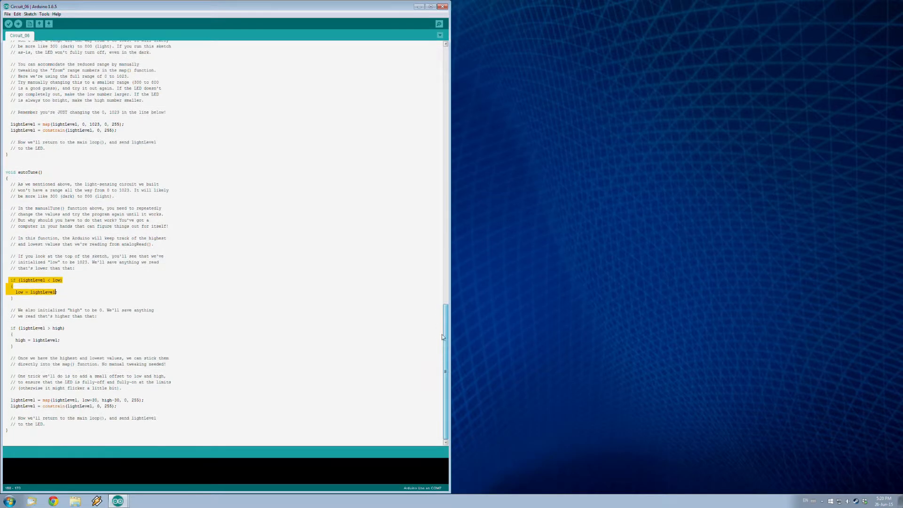
mouse_move(146, 397)
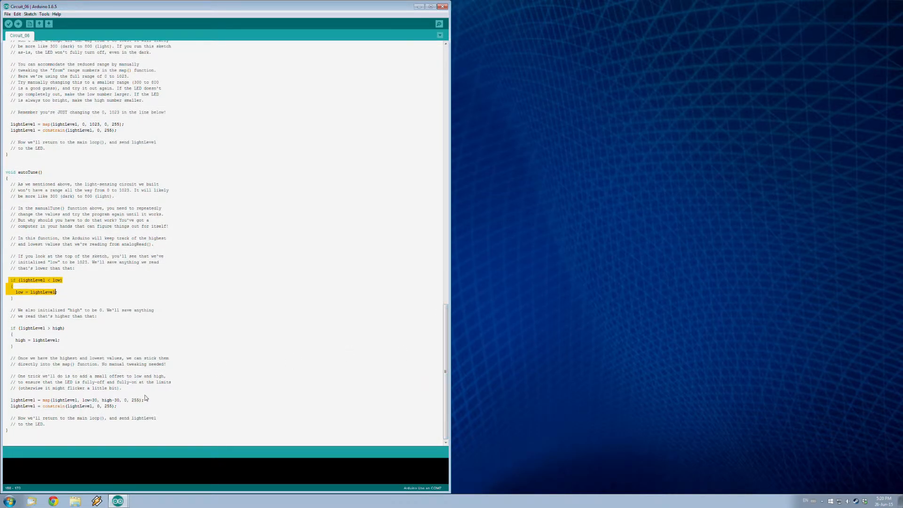
mouse_move(67, 112)
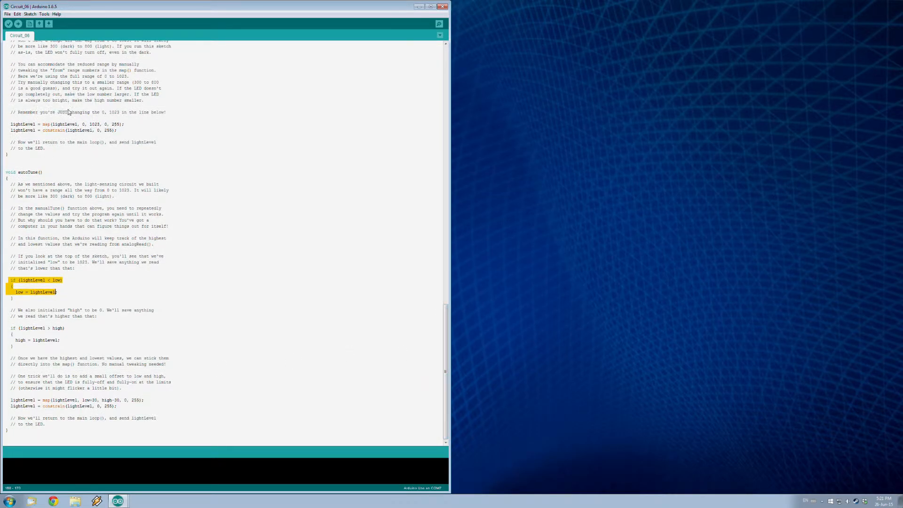
scroll(up, 3)
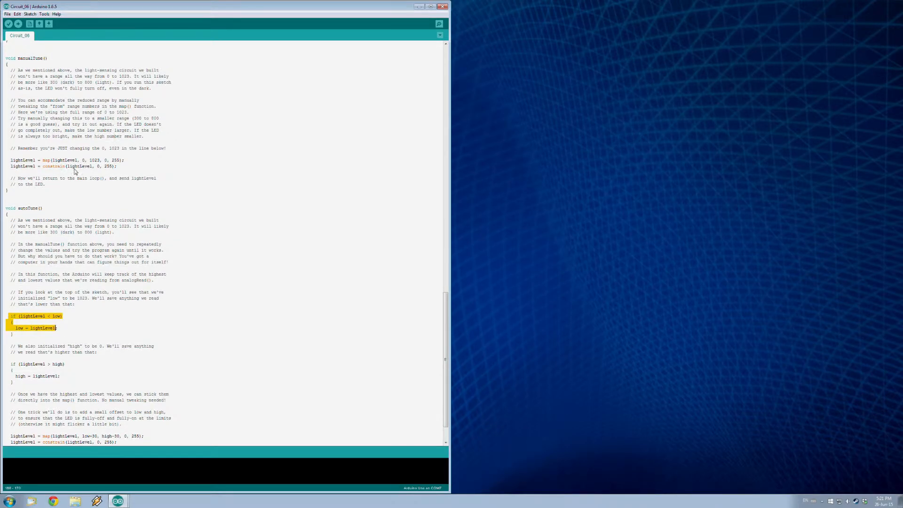
scroll(down, 3)
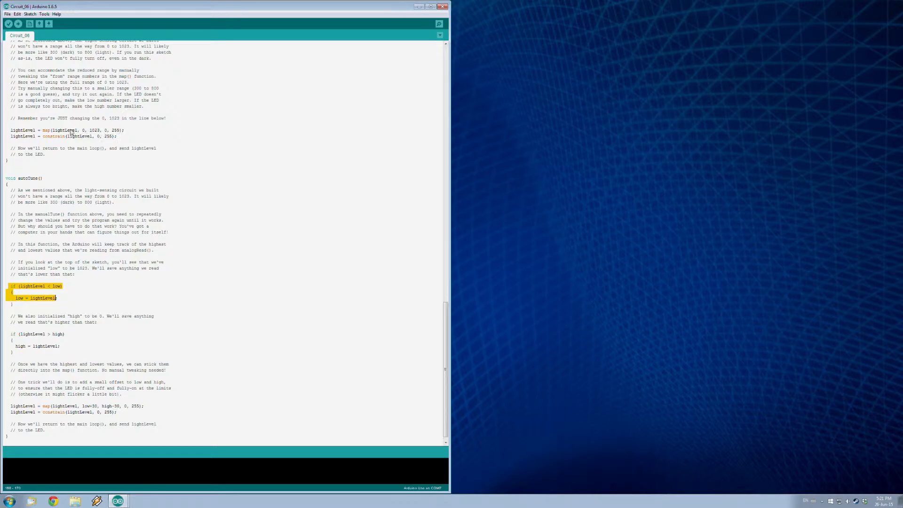
mouse_move(113, 135)
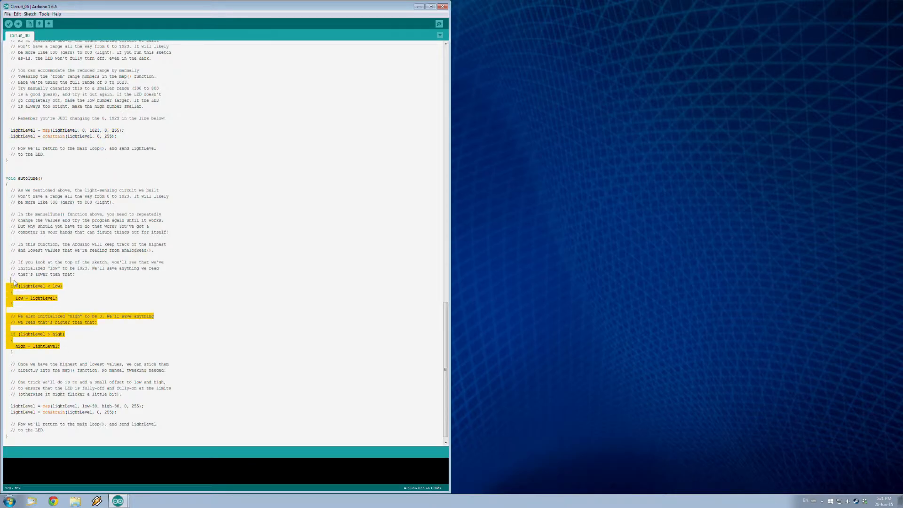
mouse_move(198, 340)
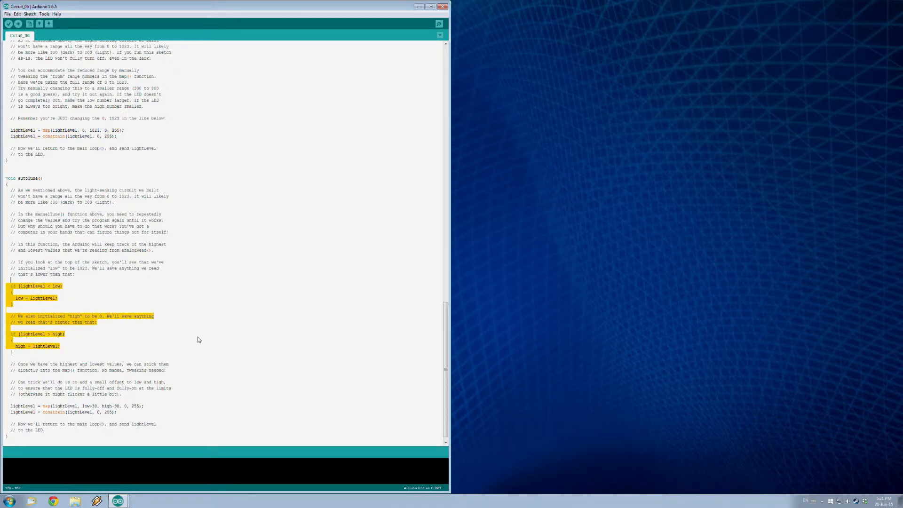
mouse_move(177, 210)
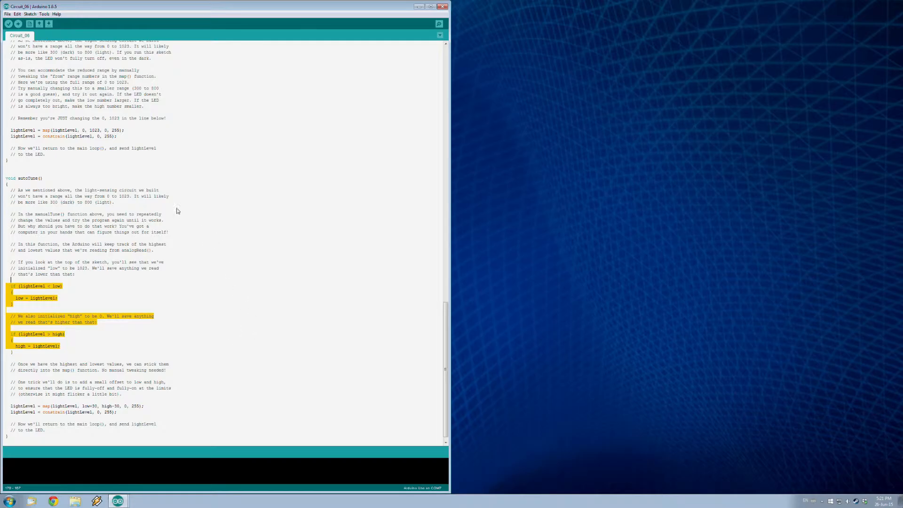
- Verify that Circuit_06 compiles, then upload it to the board
click(7, 24)
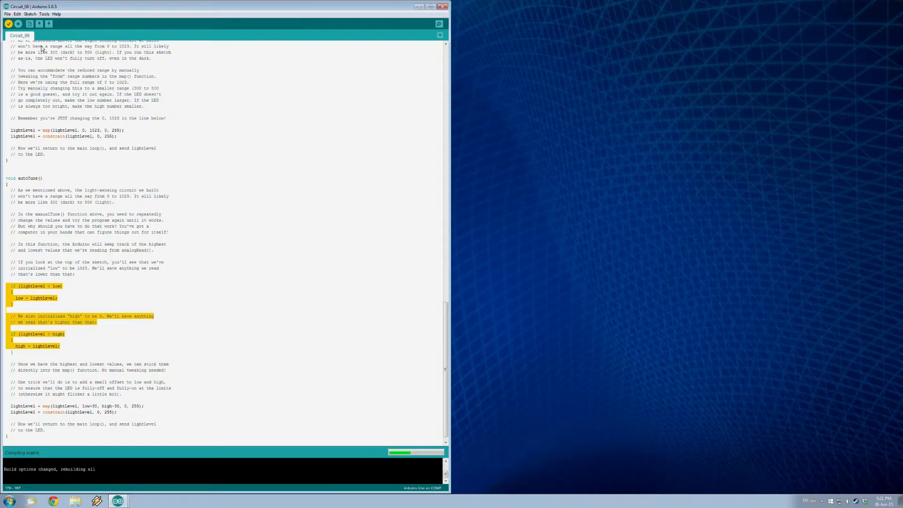
click(19, 24)
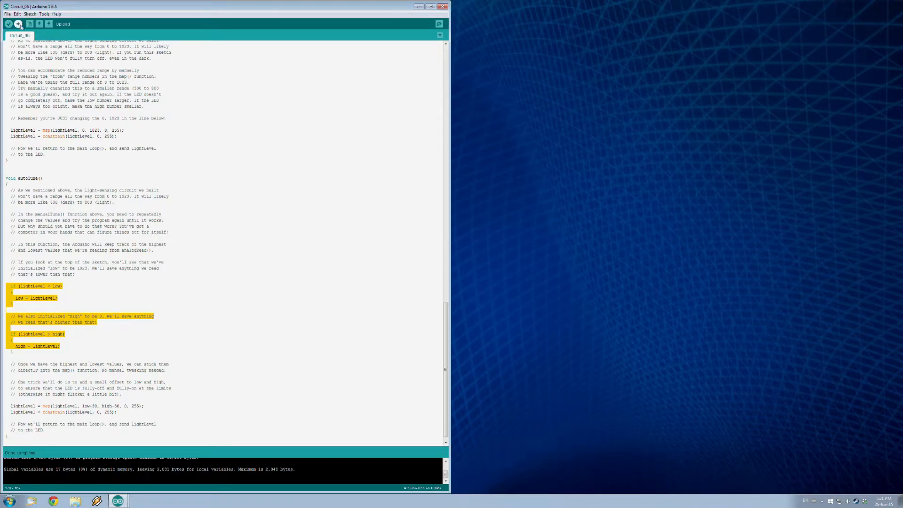
click(18, 23)
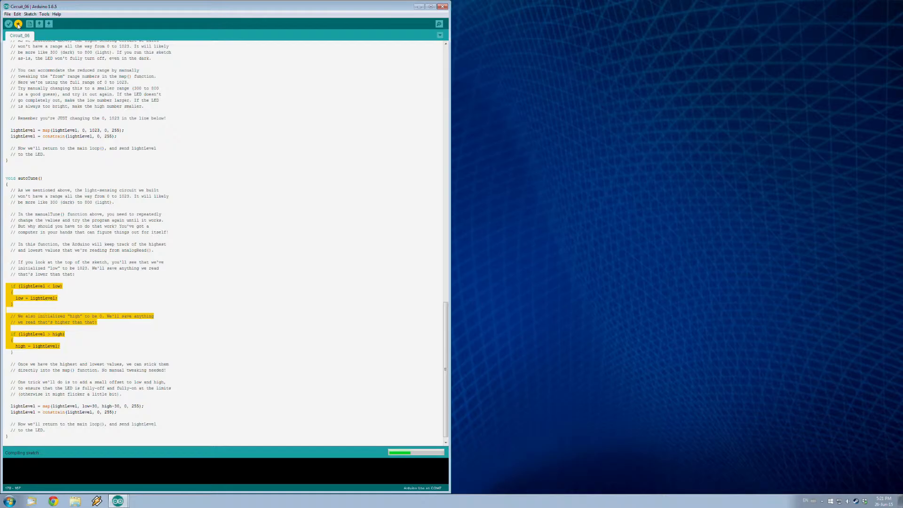